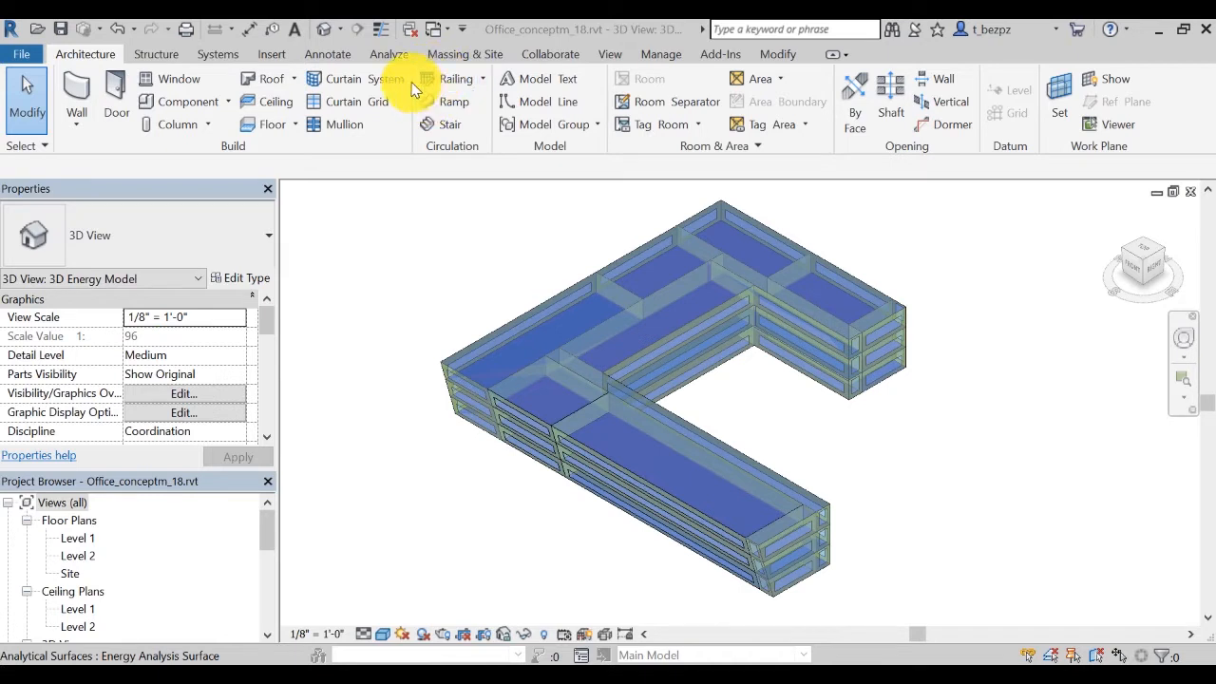
# Step: Open the Office_conceptm_18 mass model's energy results in Insight from Revit's Analyze tab
pyautogui.click(386, 55)
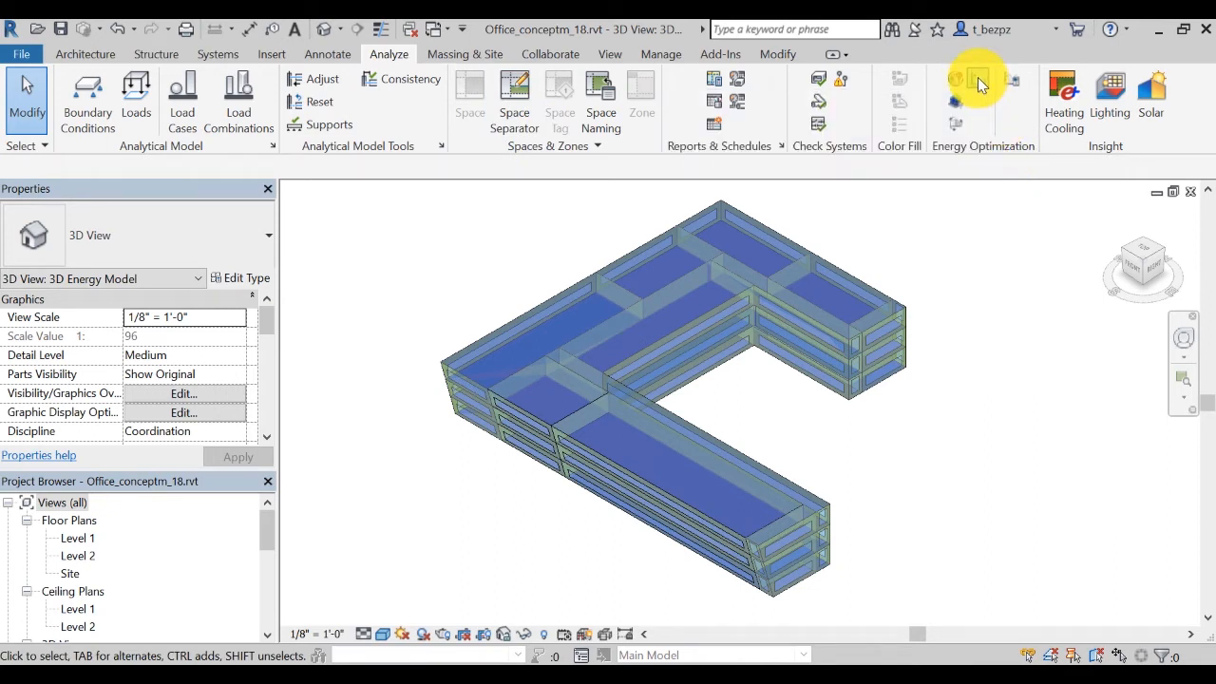
pyautogui.click(983, 90)
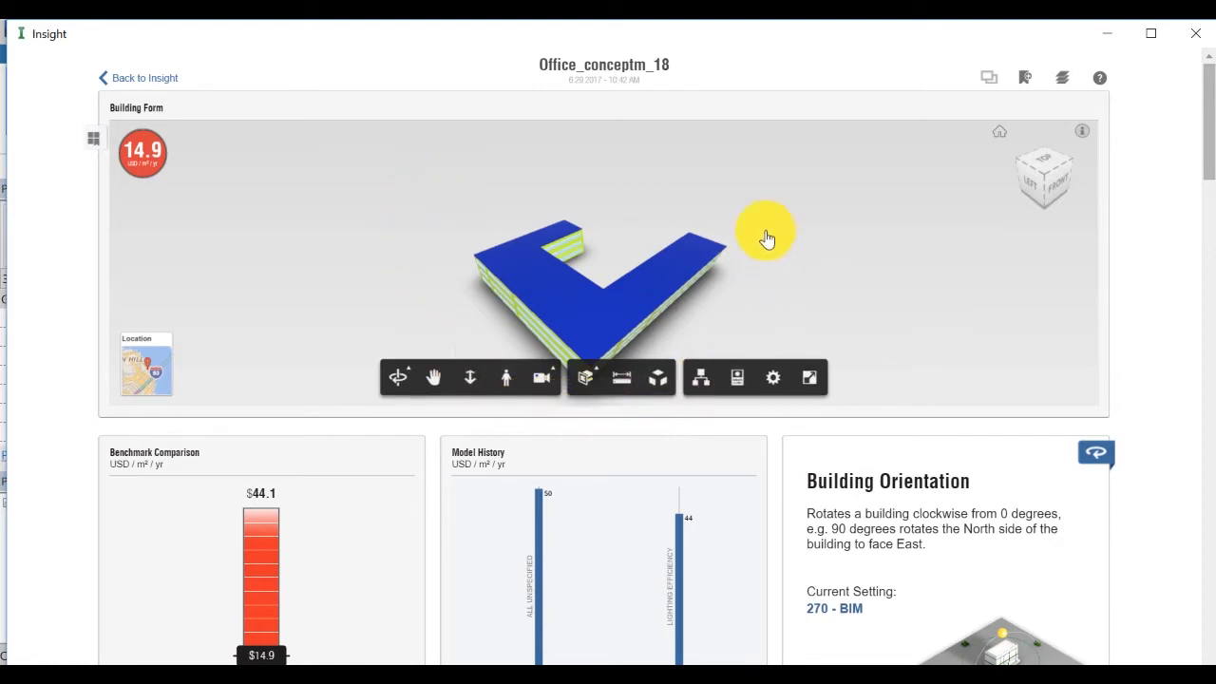
pyautogui.moveTo(766, 235); pyautogui.dragTo(695, 264)
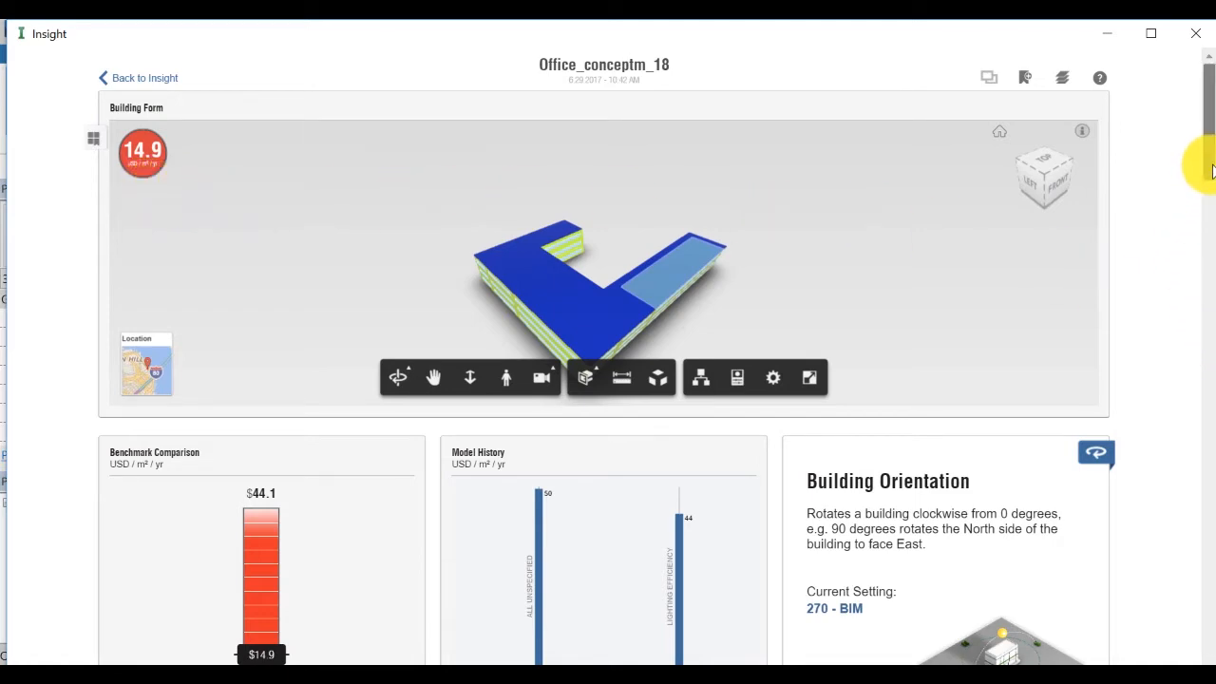
# Step: Scroll the Insight dashboard down to the Lighting Efficiency, Plug Load Efficiency and Operating Schedule cards
pyautogui.scroll(-3)
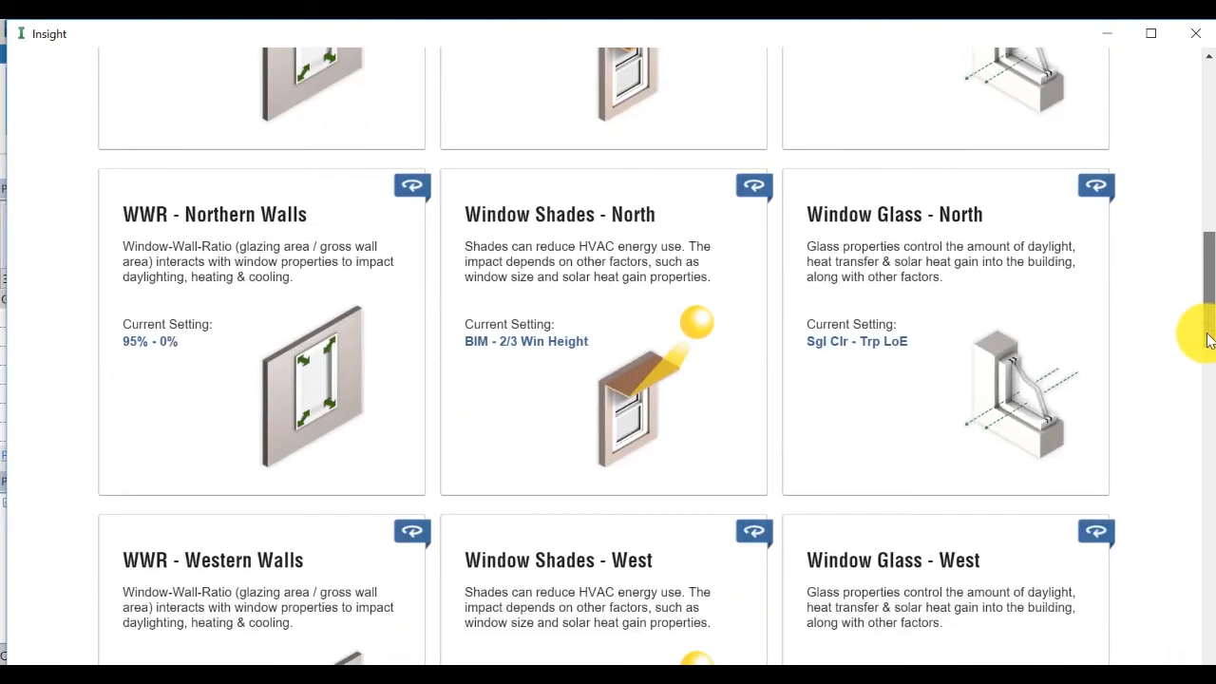
pyautogui.scroll(3)
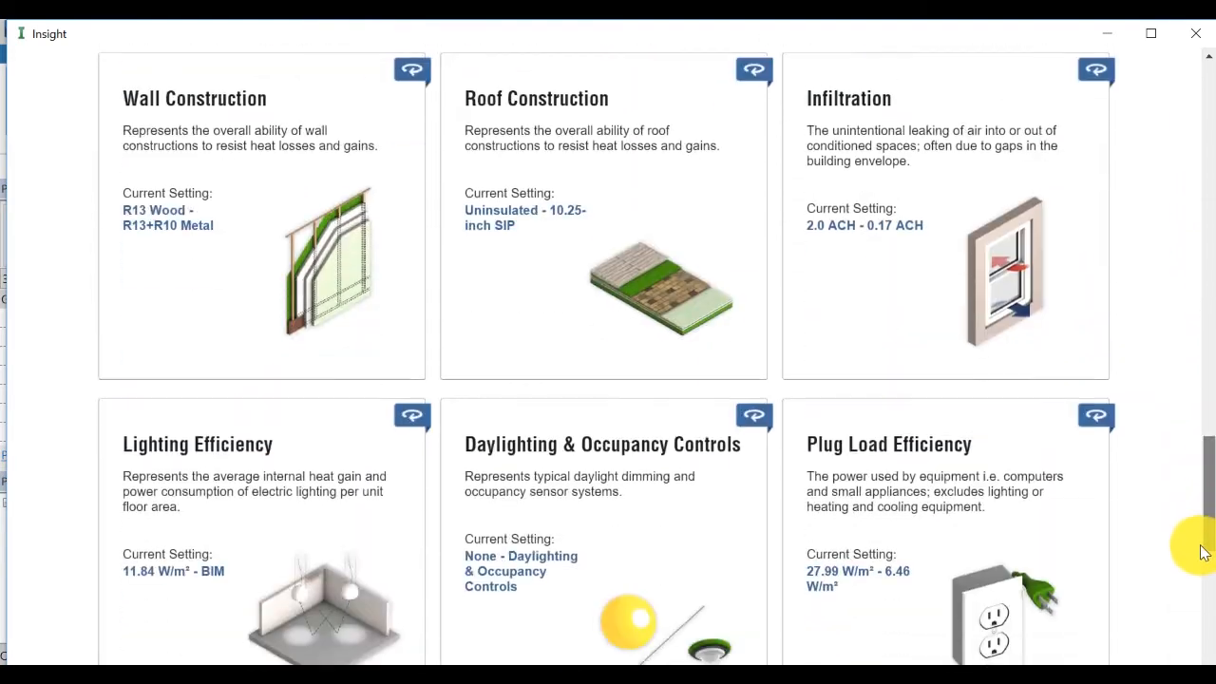
pyautogui.scroll(-3)
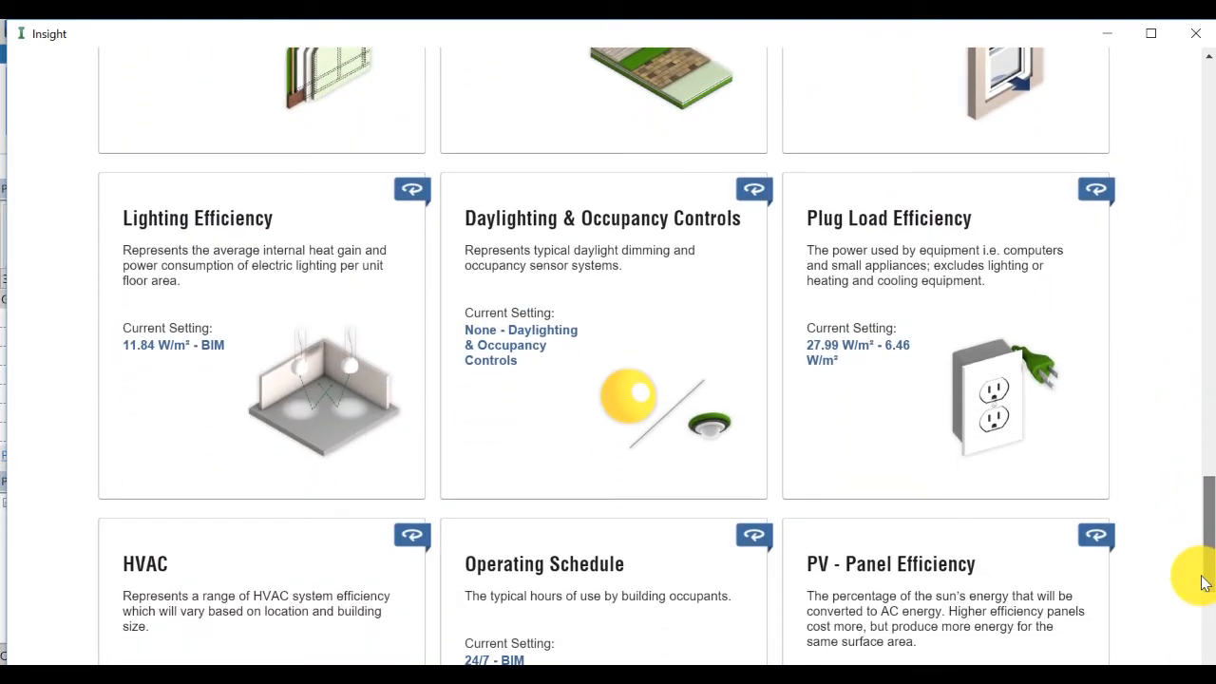
pyautogui.moveTo(275, 327)
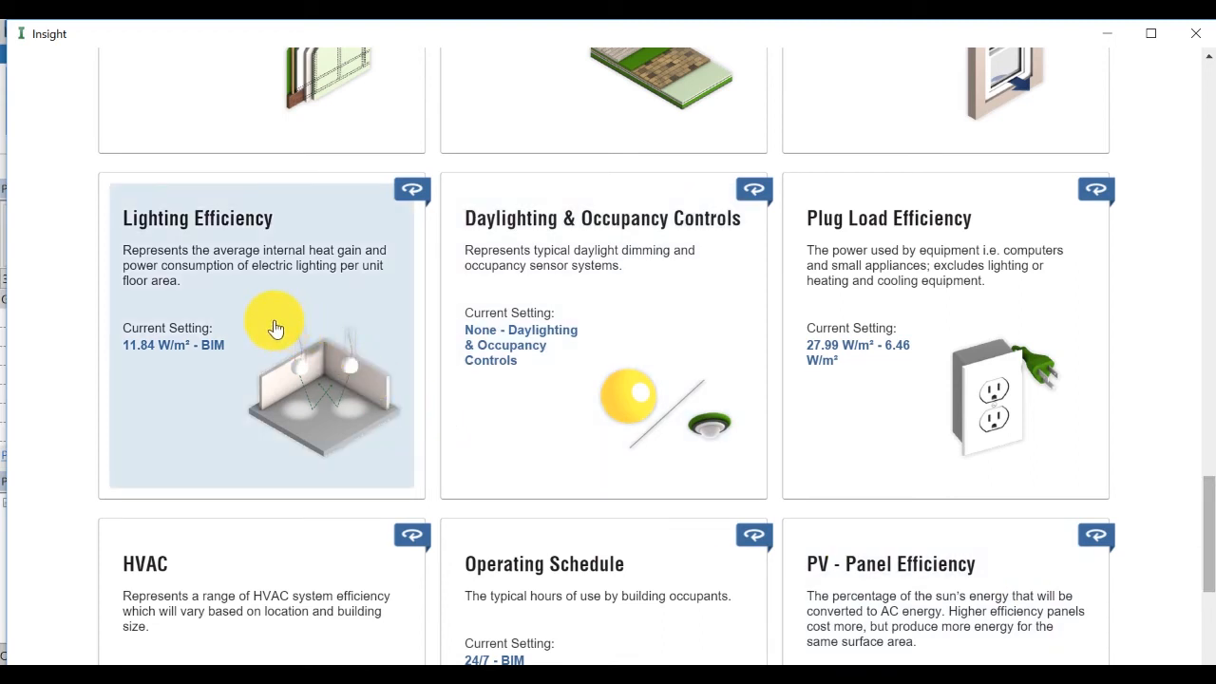
pyautogui.moveTo(505, 406)
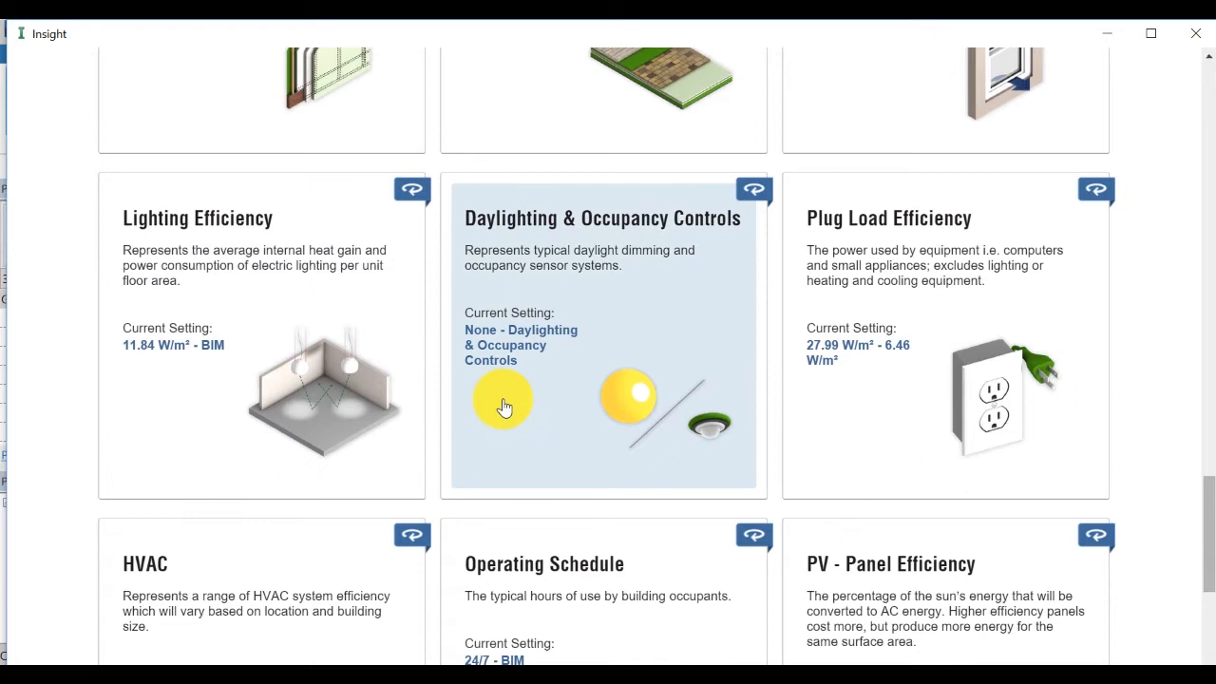
pyautogui.moveTo(554, 425)
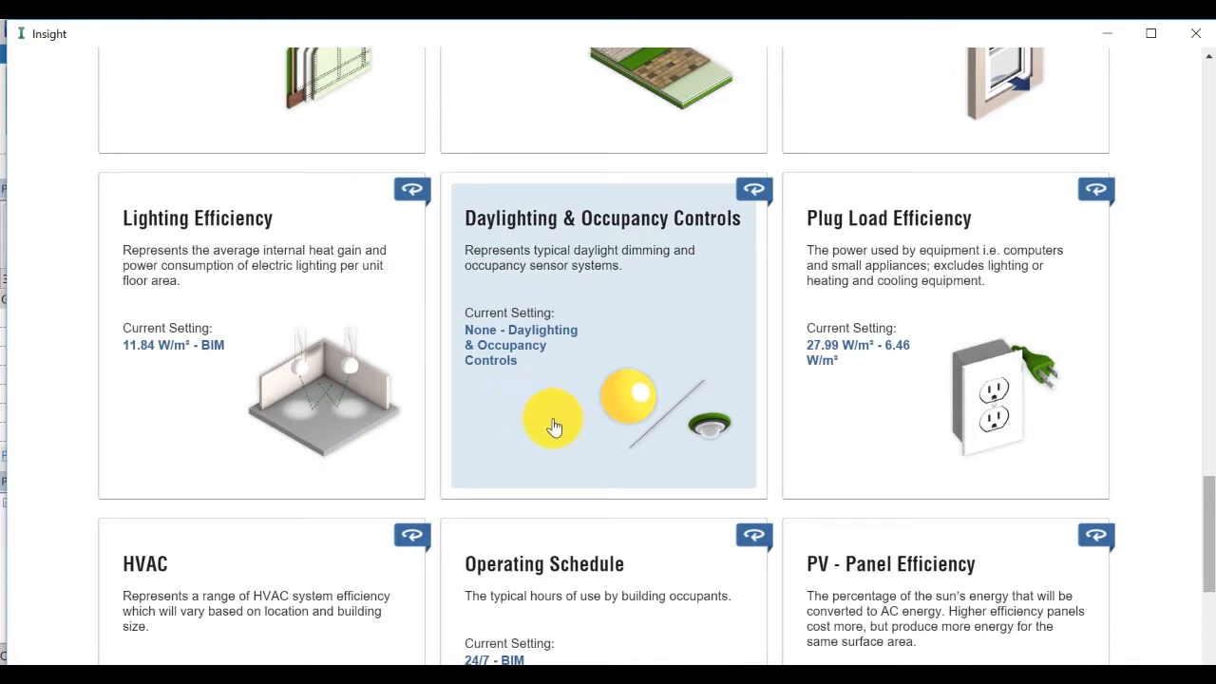
pyautogui.moveTo(1097, 188)
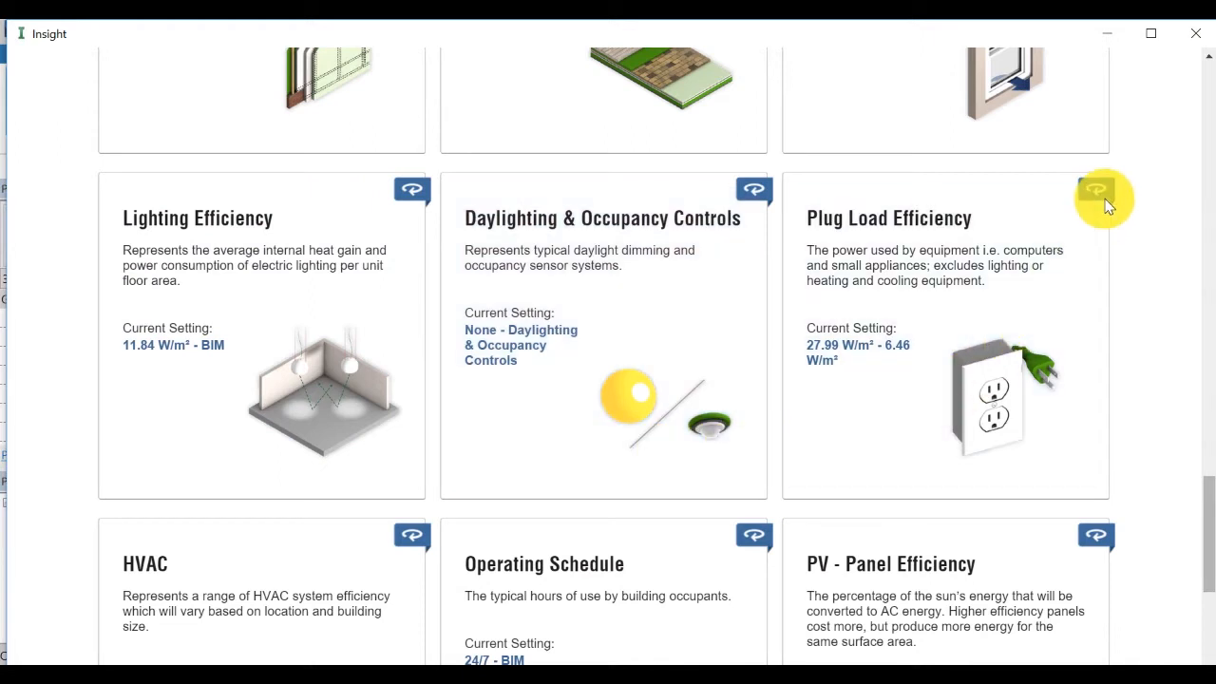
# Step: Flip the Plug Load Efficiency card to its cost chart across wattage options
pyautogui.click(1097, 188)
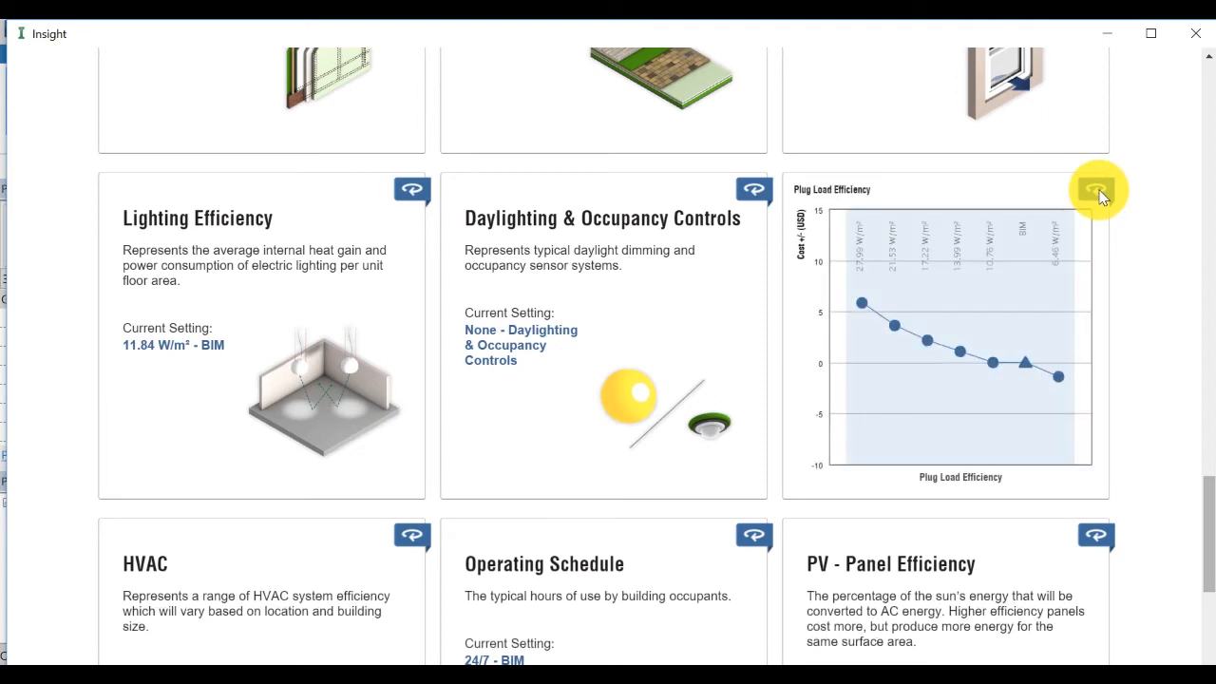
pyautogui.moveTo(1047, 508)
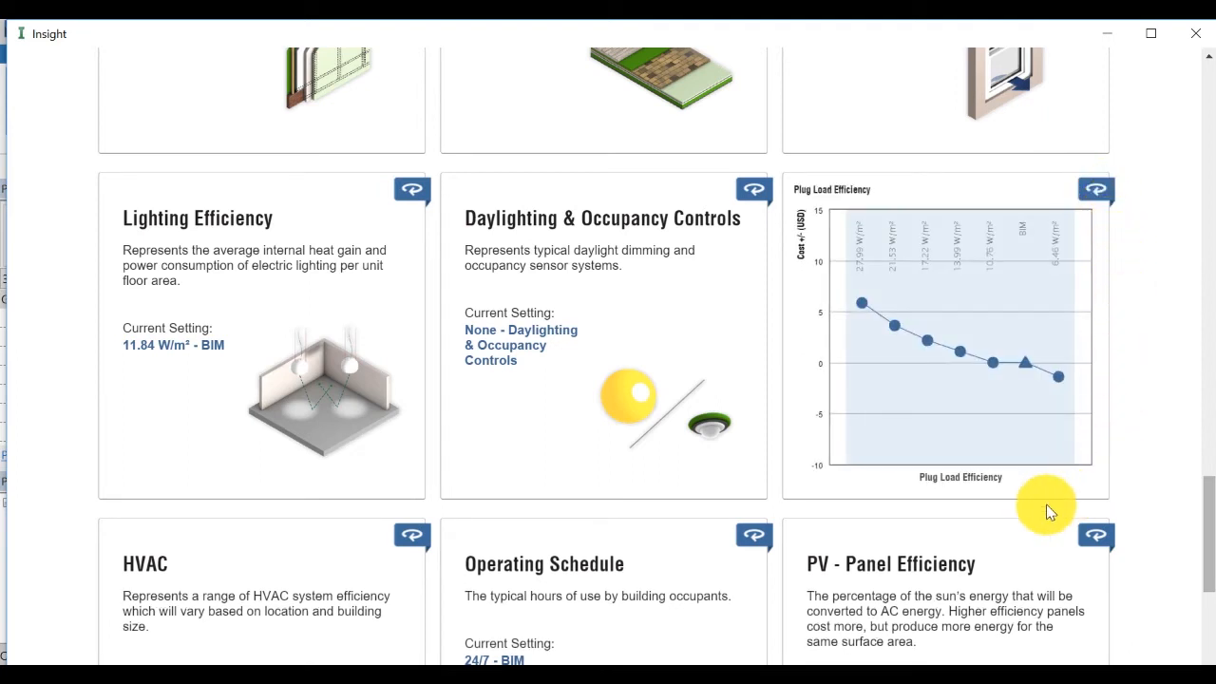
pyautogui.moveTo(847, 362)
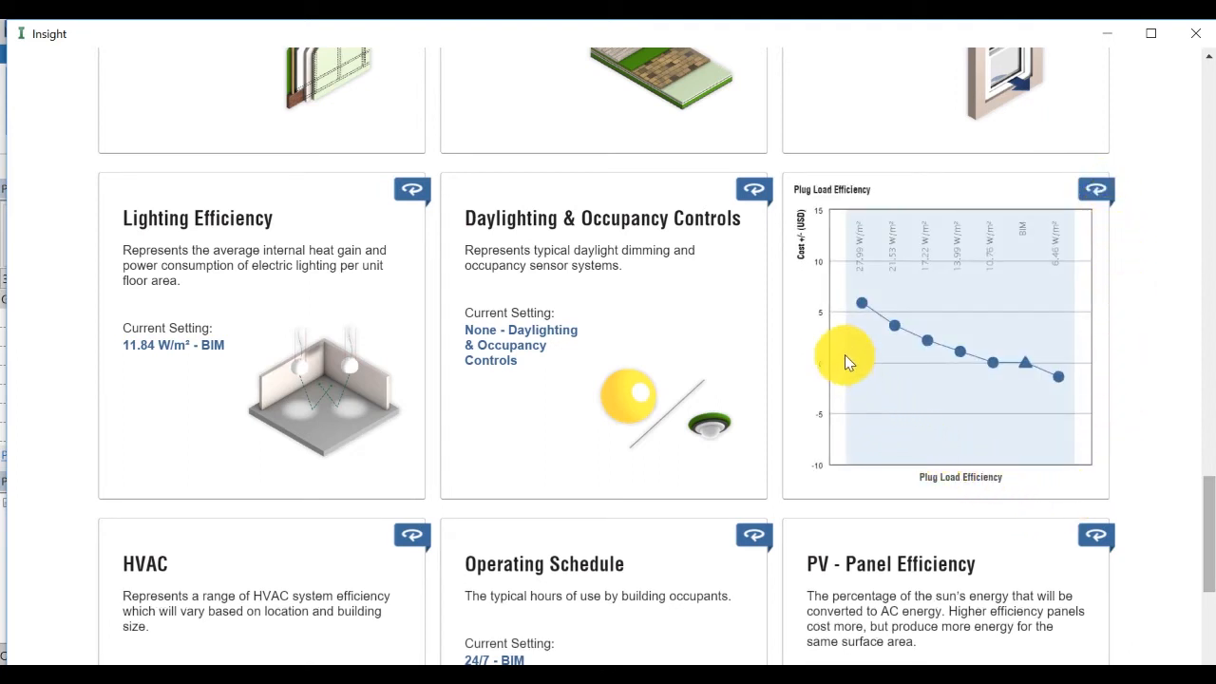
pyautogui.moveTo(859, 304)
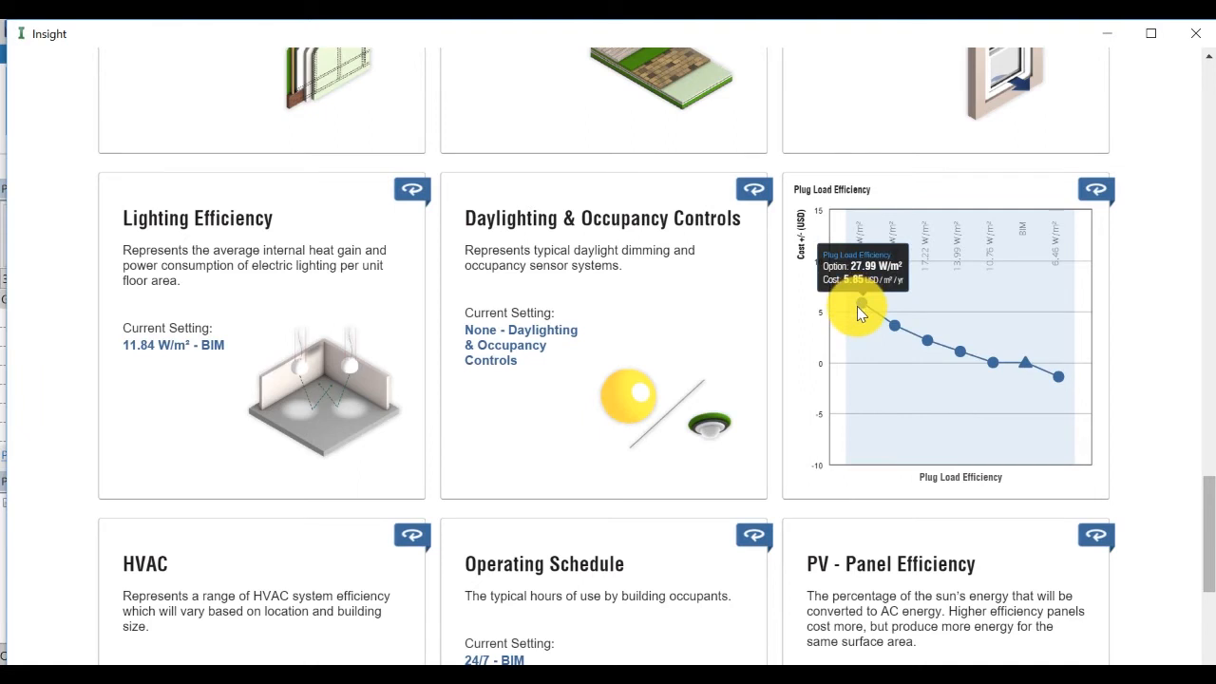
pyautogui.moveTo(903, 377)
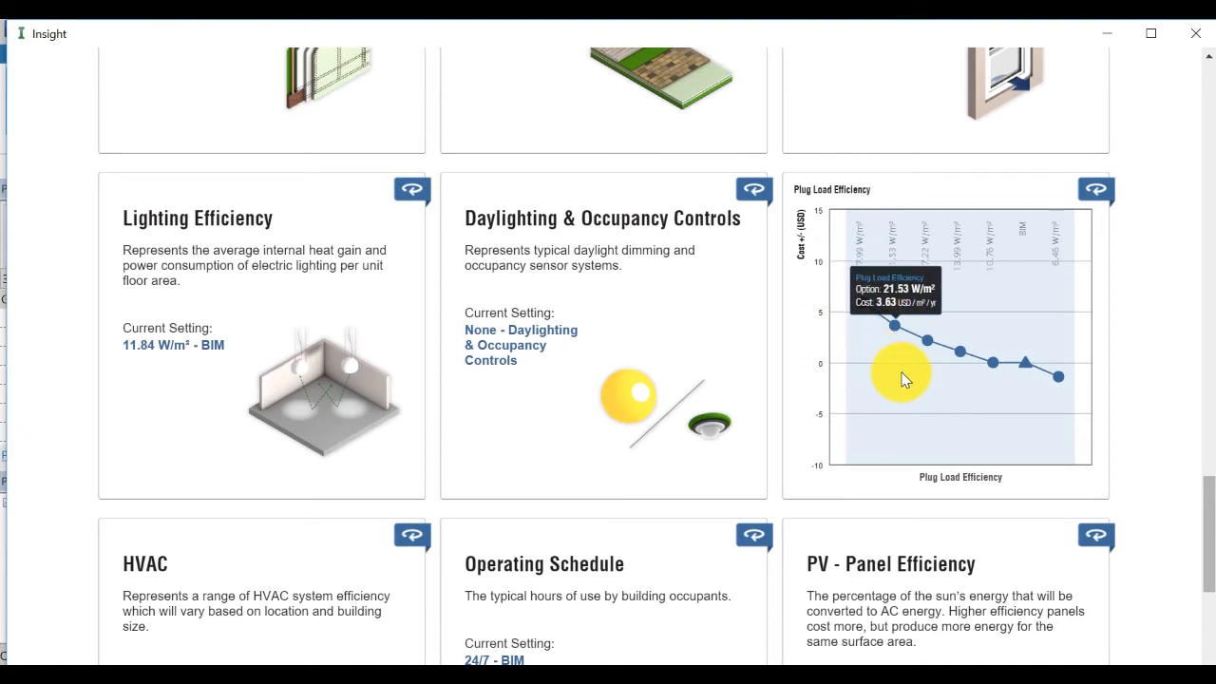
pyautogui.moveTo(1026, 368)
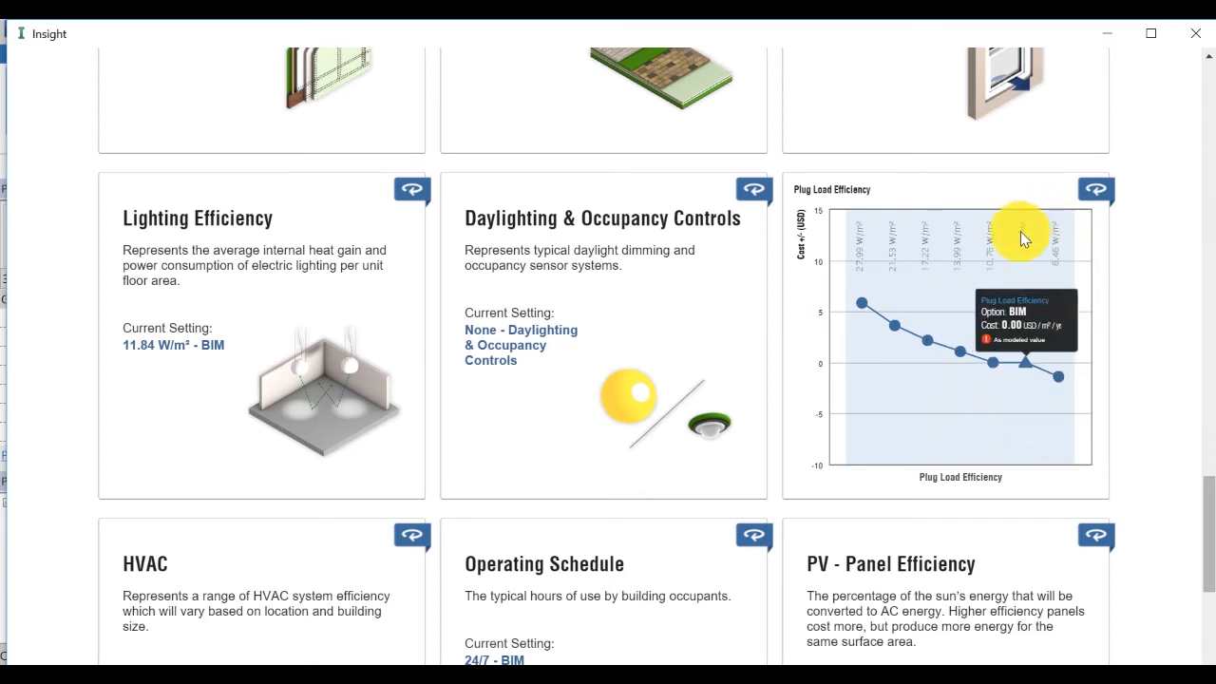
pyautogui.moveTo(969, 292)
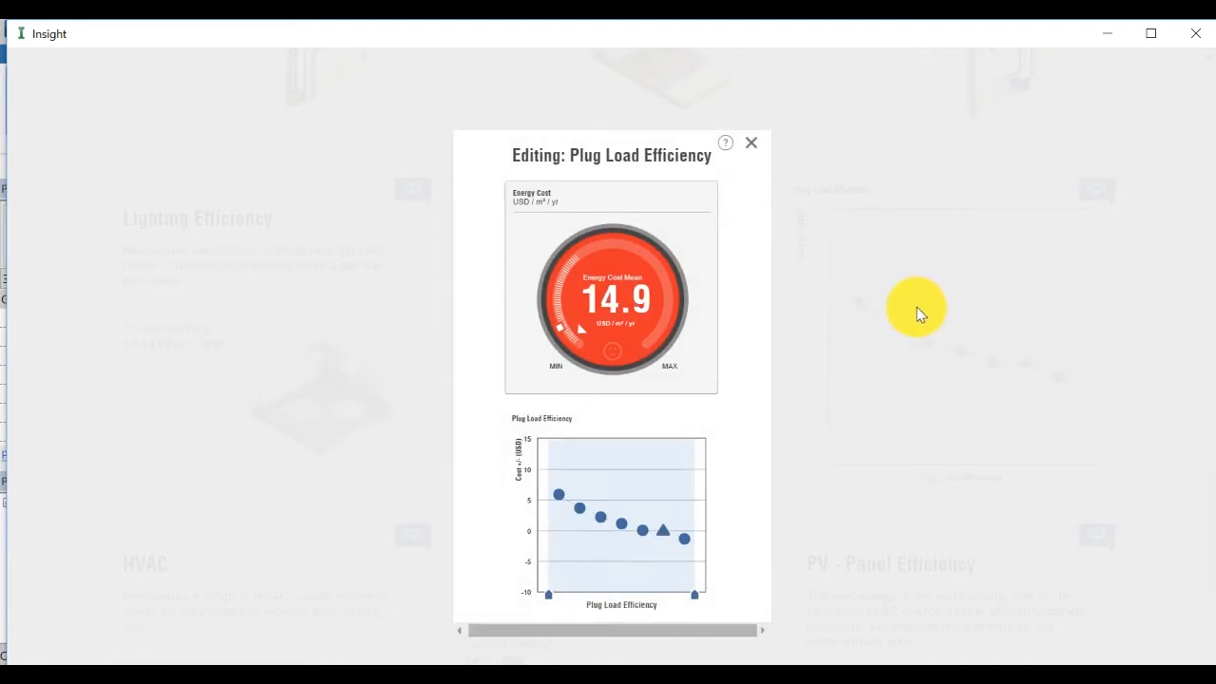
pyautogui.moveTo(559, 502)
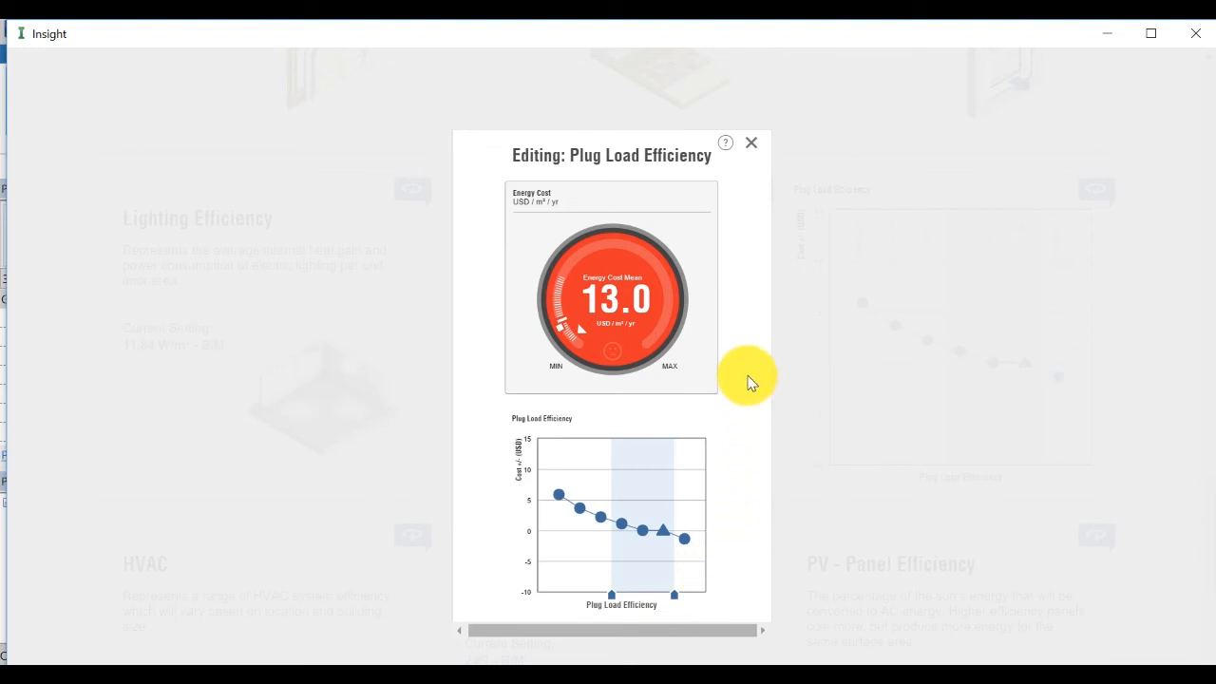
pyautogui.moveTo(717, 313)
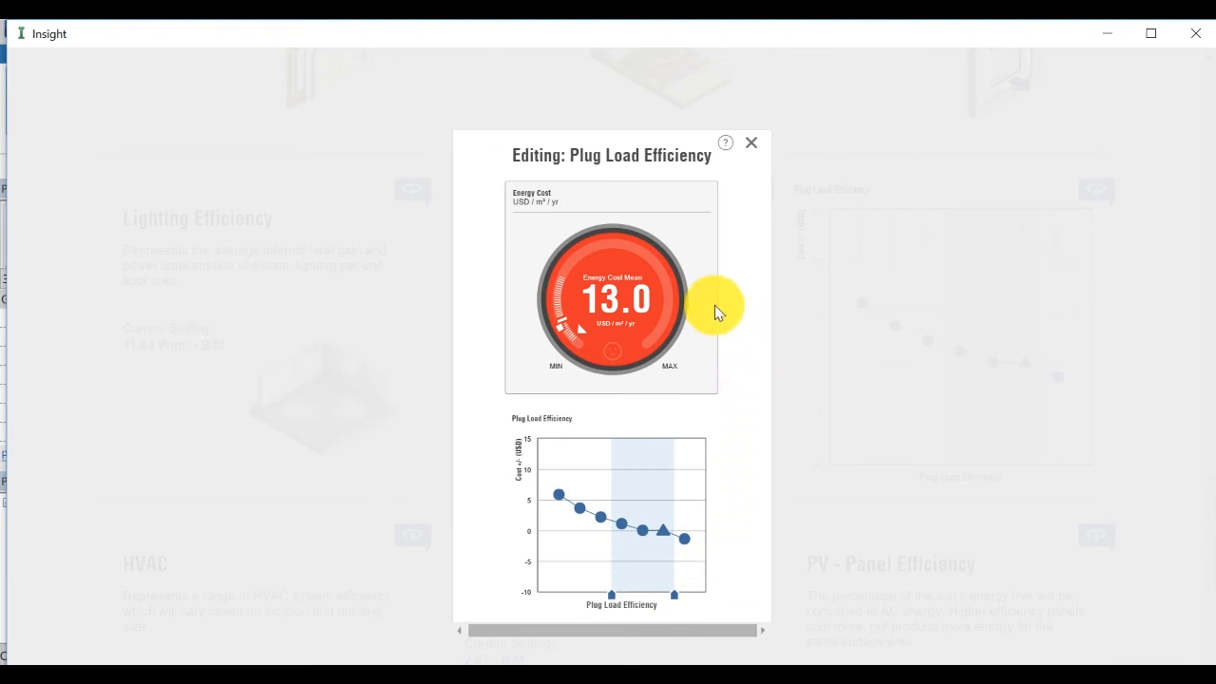
pyautogui.moveTo(608, 513)
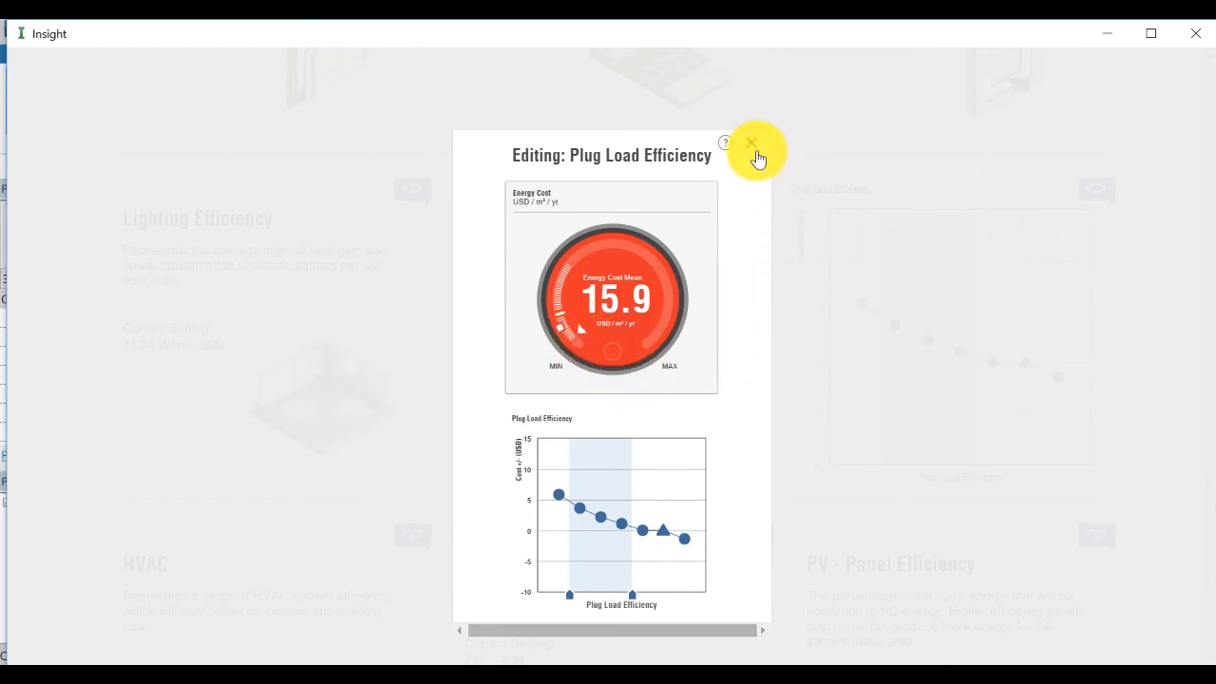
# Step: Close the Plug Load Efficiency editing window, keeping the 21.53–13.99 W/m² range
pyautogui.click(751, 142)
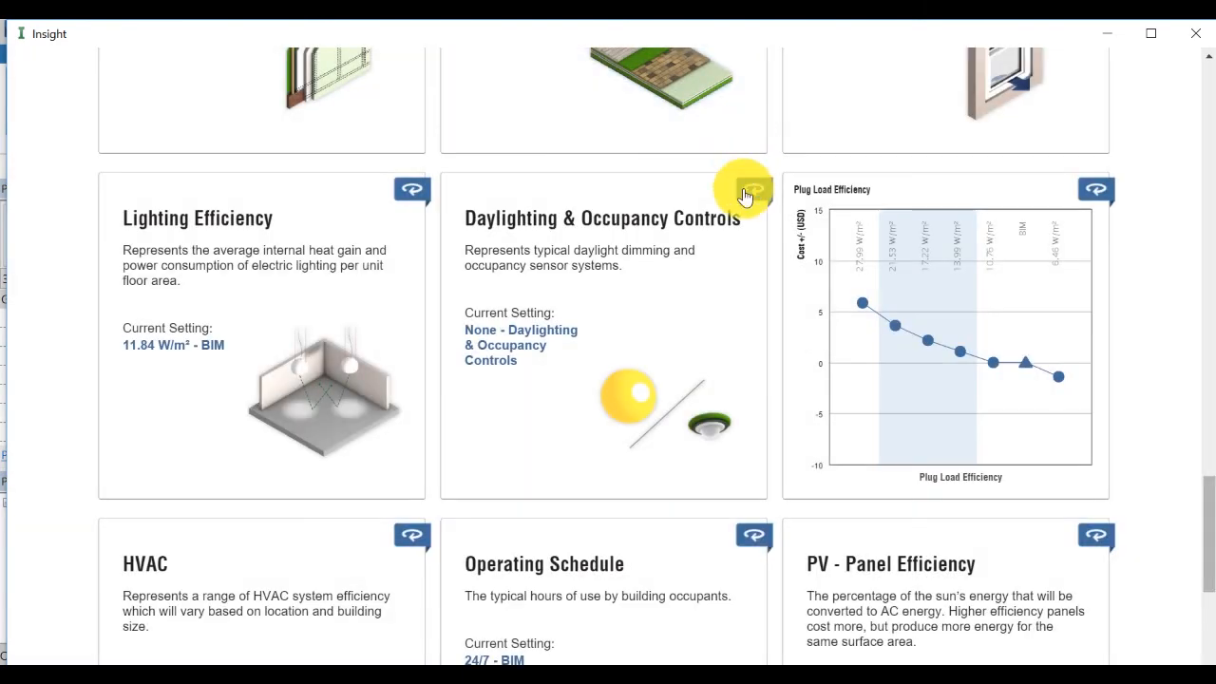
pyautogui.moveTo(1059, 376)
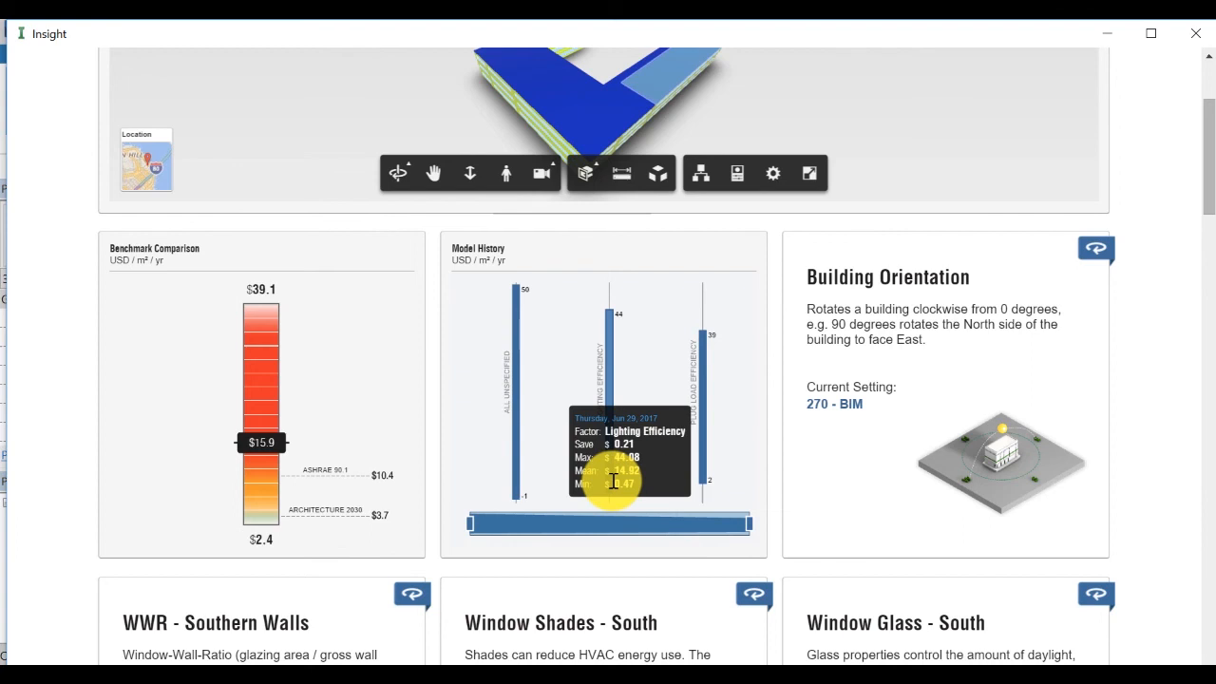
pyautogui.moveTo(711, 489)
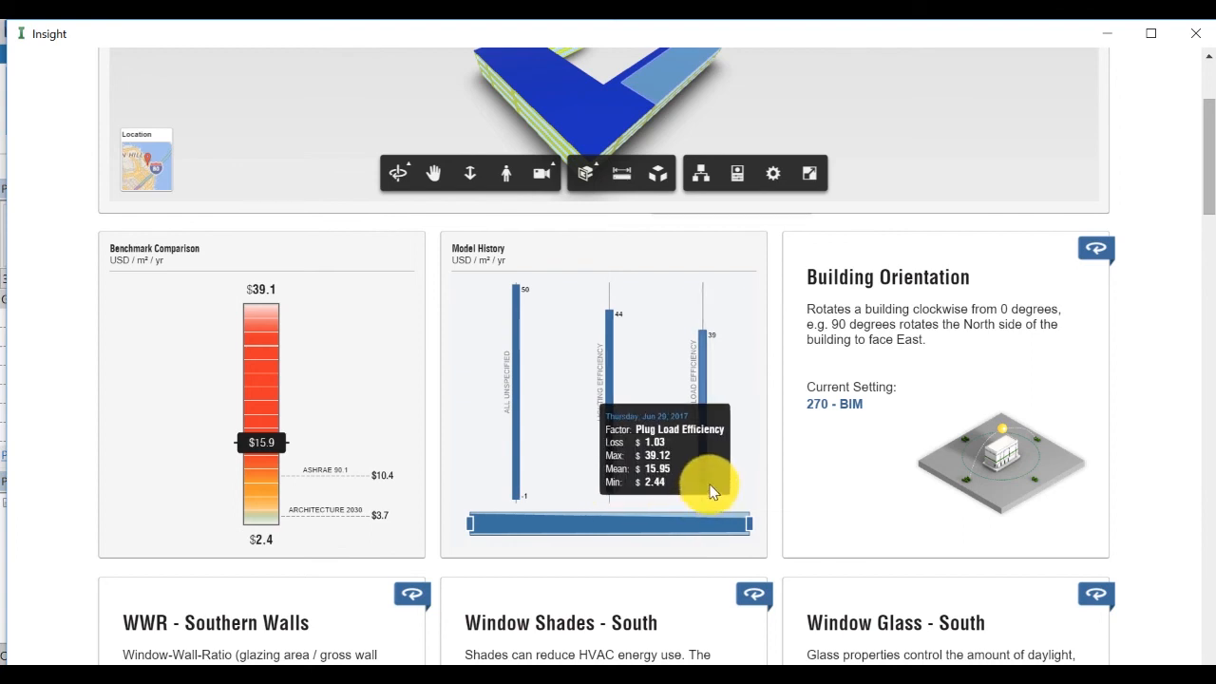